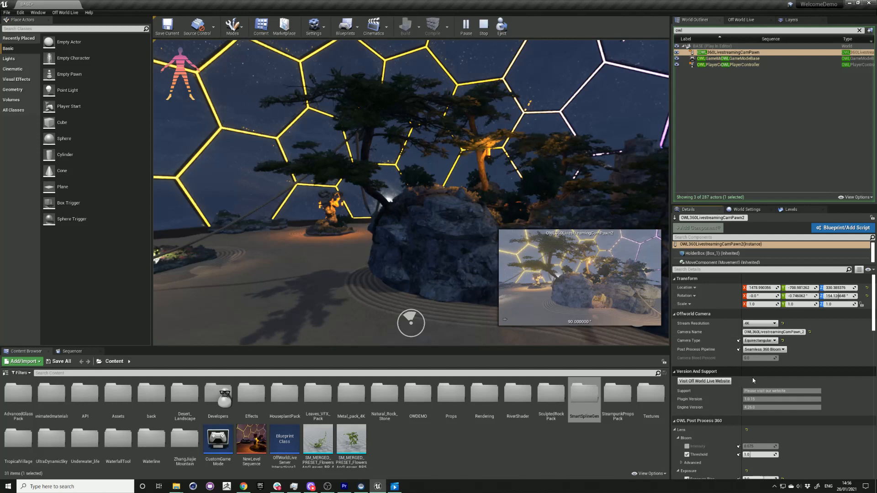
- Enable the camera pawn's Bloom Intensity, Threshold and Exposure Bias overrides with exposure bias 3.0
scroll("down", 3)
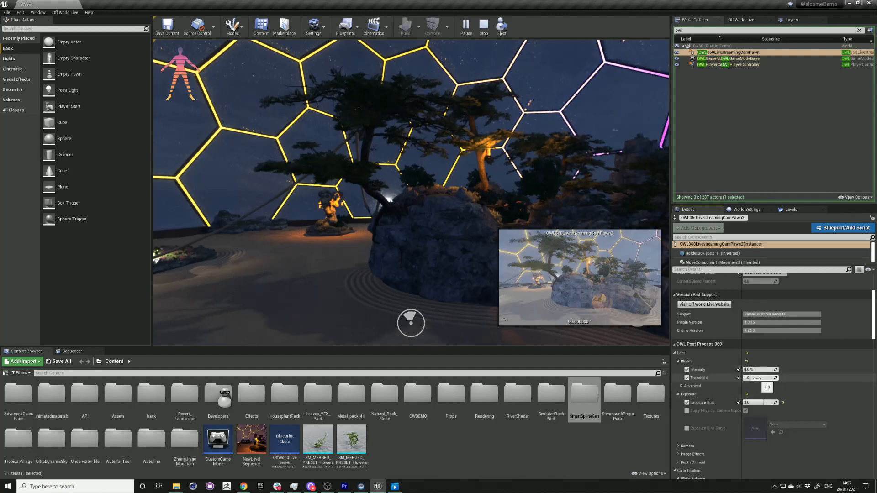
- Raise the 360 camera's bloom intensity and set the bloom threshold to 3.95119
left_click_drag(760, 377, 752, 377)
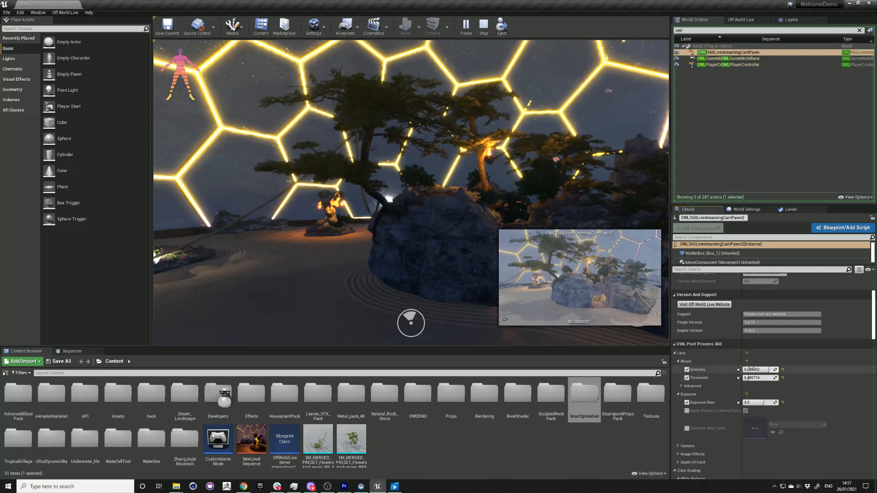
type("3.95119")
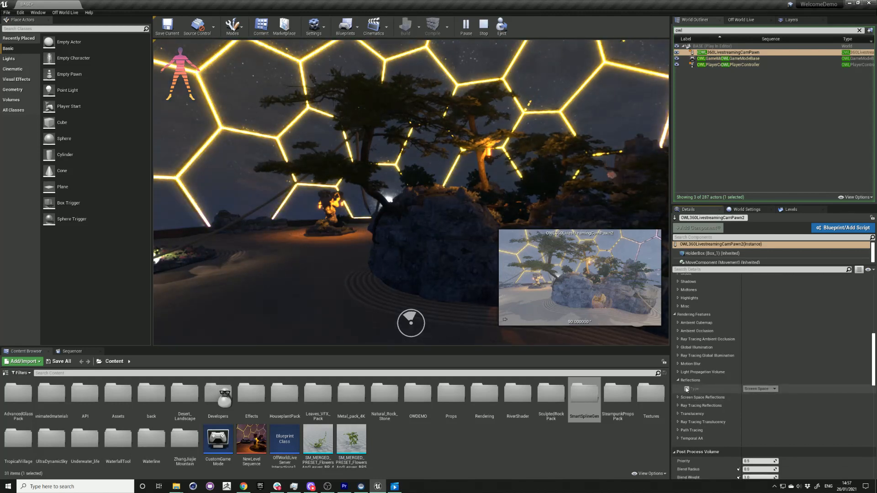
- Set the 360 camera's reflection type to Ray Tracing instead of screen space
left_click(759, 388)
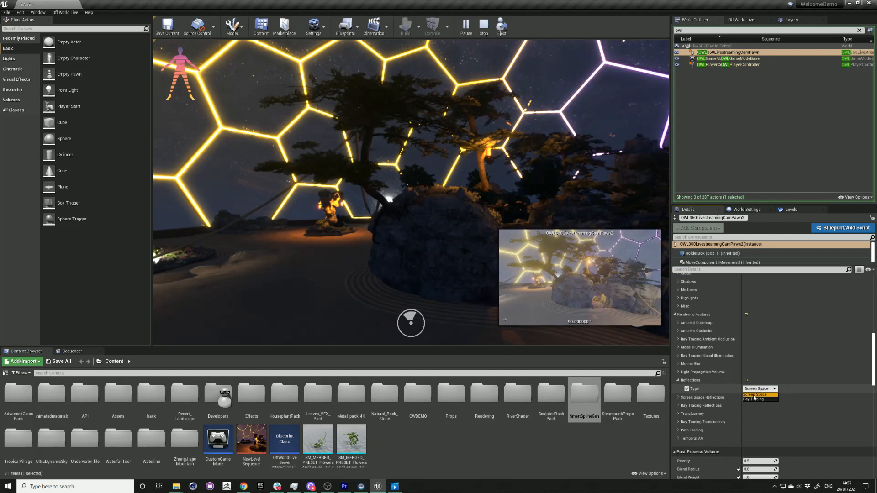
left_click(756, 398)
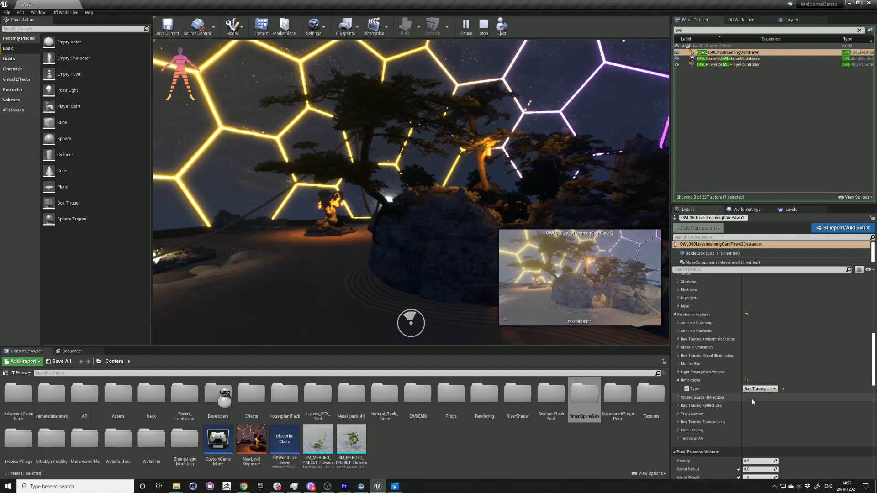
left_click(760, 389)
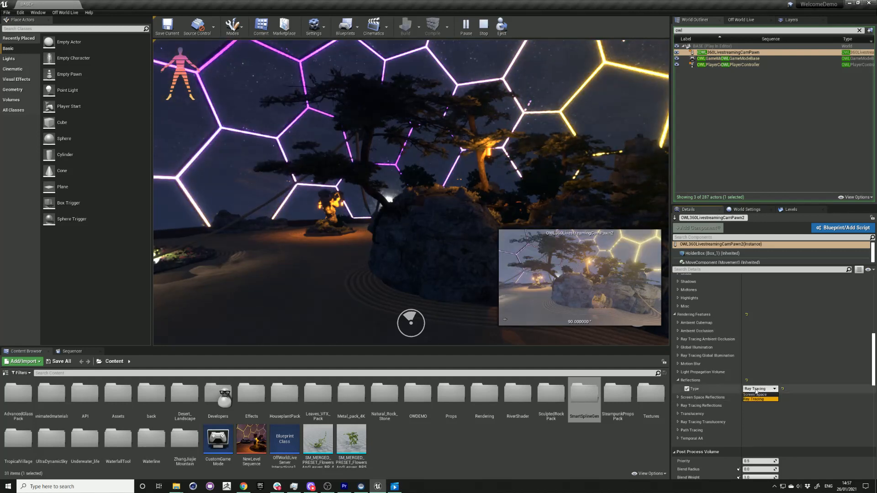
left_click(756, 394)
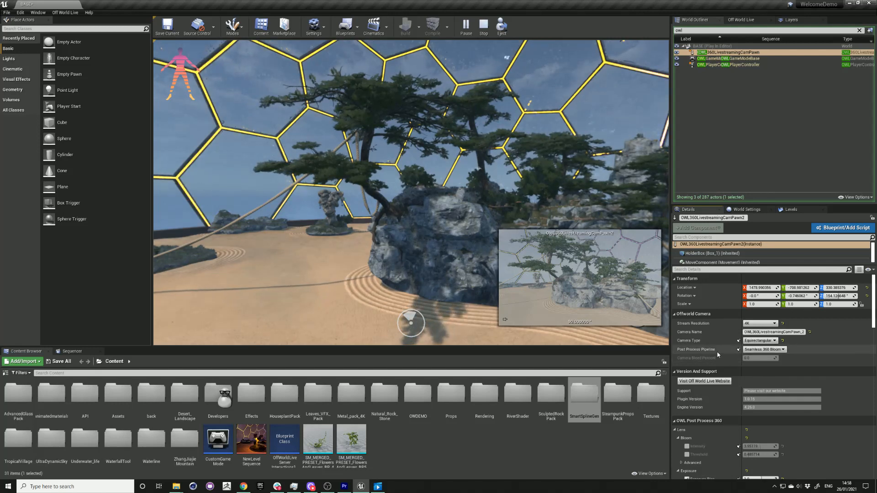
- Switch the 360 camera's post-process pipeline from Seamless 360 Bloom to Tonemapping
left_click(781, 349)
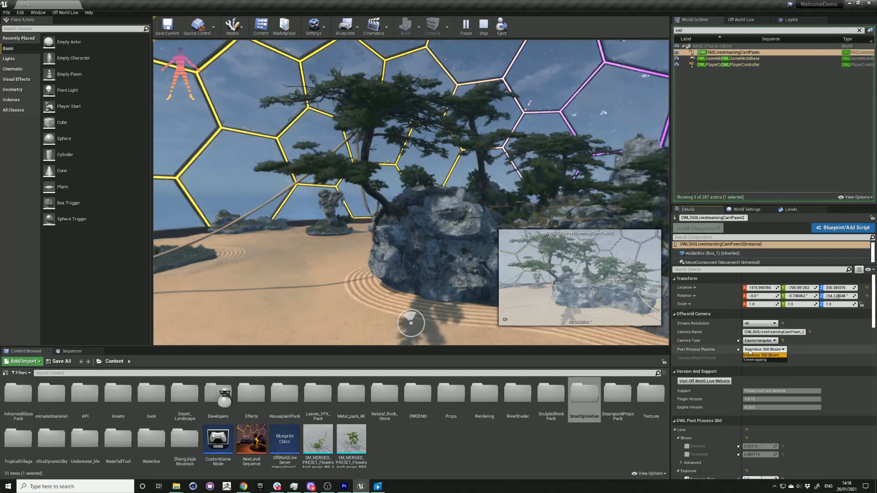
left_click(754, 360)
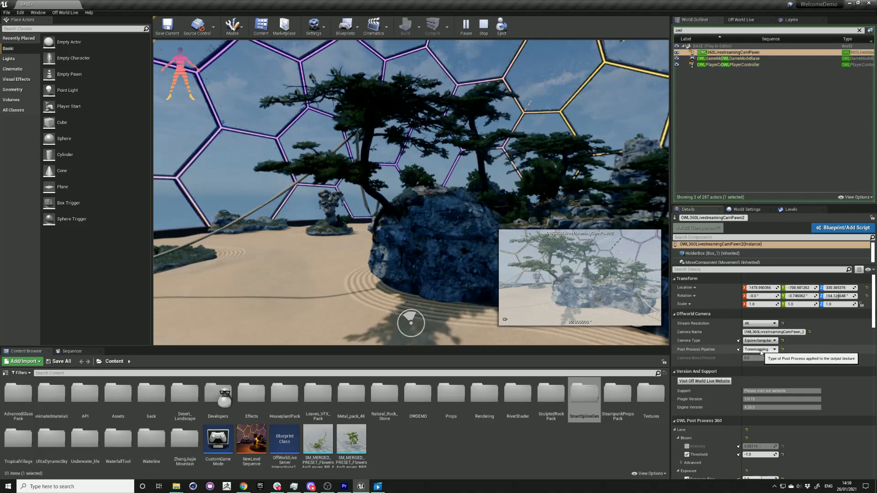
left_click(761, 349)
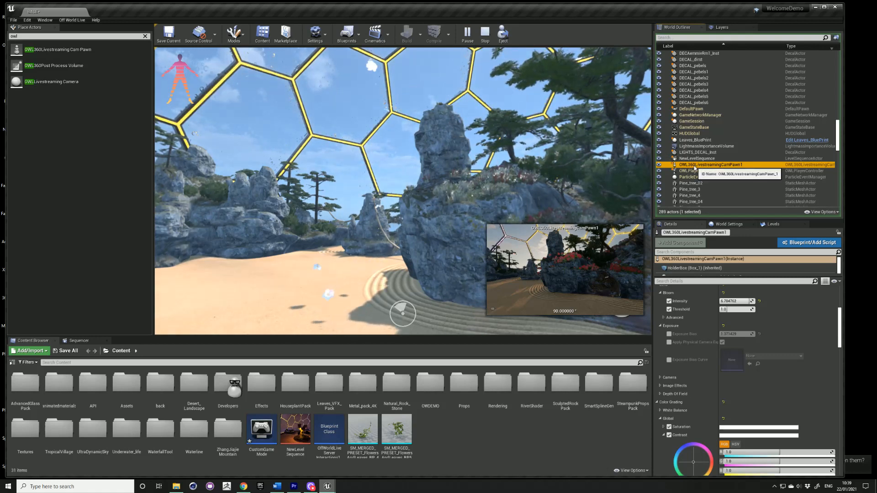
- Keep OWL360LivestreamingCamPawn1's simulation changes and stop the running simulation
right_click(711, 164)
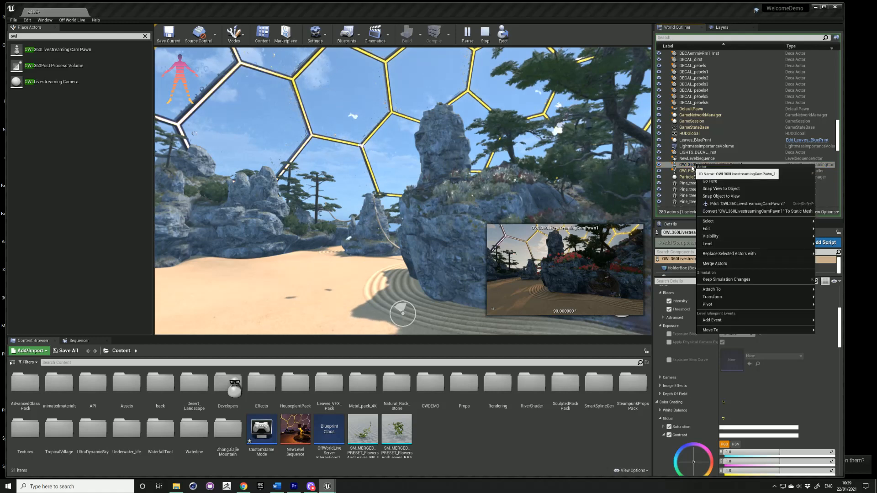
mouse_move(730, 279)
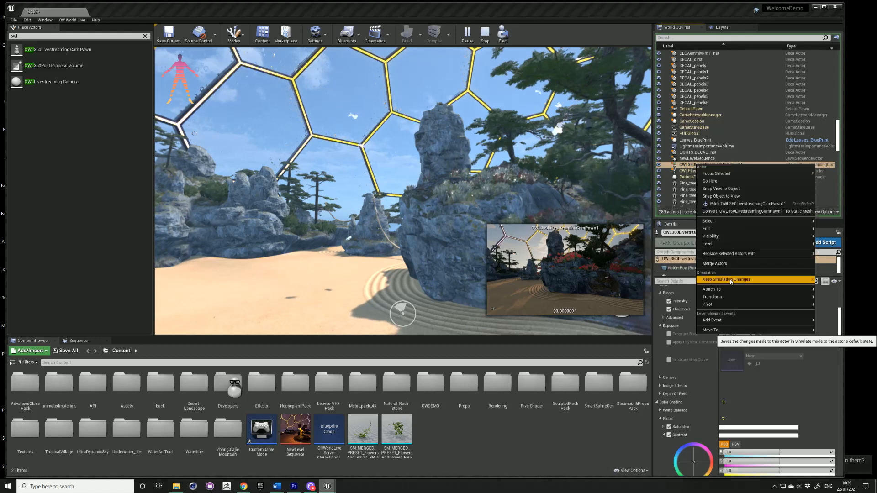
left_click(725, 279)
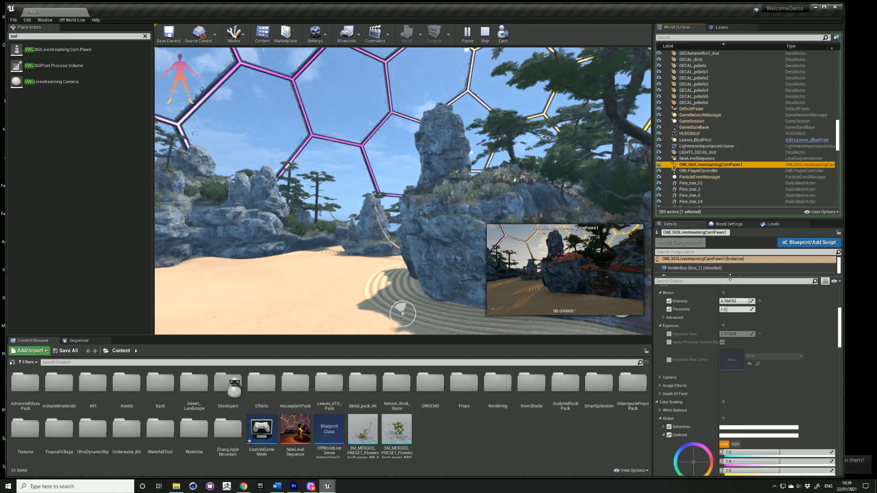
mouse_move(484, 33)
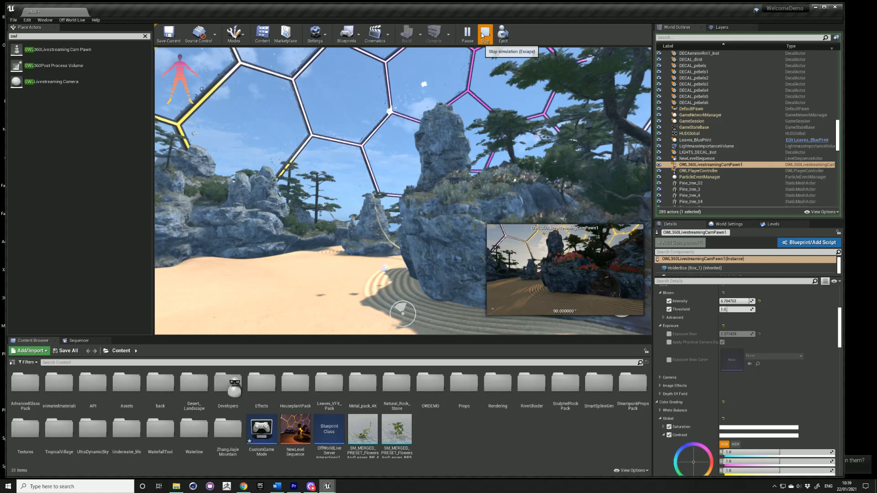
left_click(484, 33)
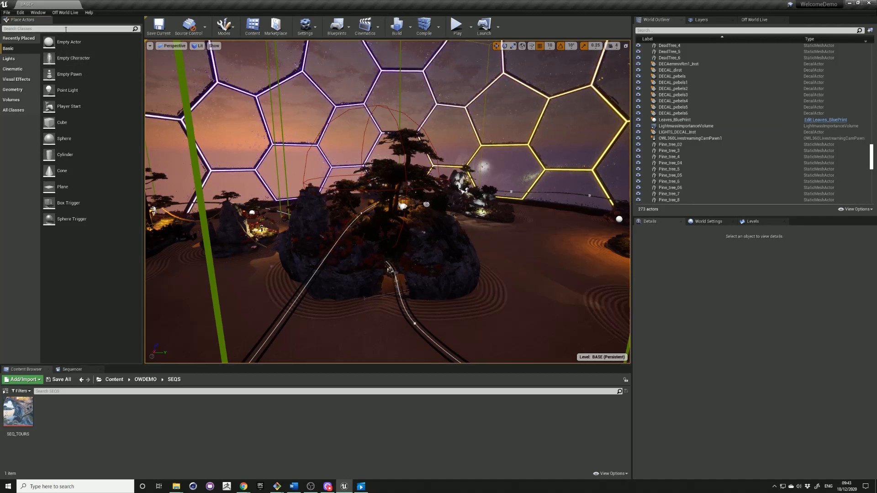
- Find 'owl' in Place Actors and add an OWL360 Post Process Volume to the level
type("owl")
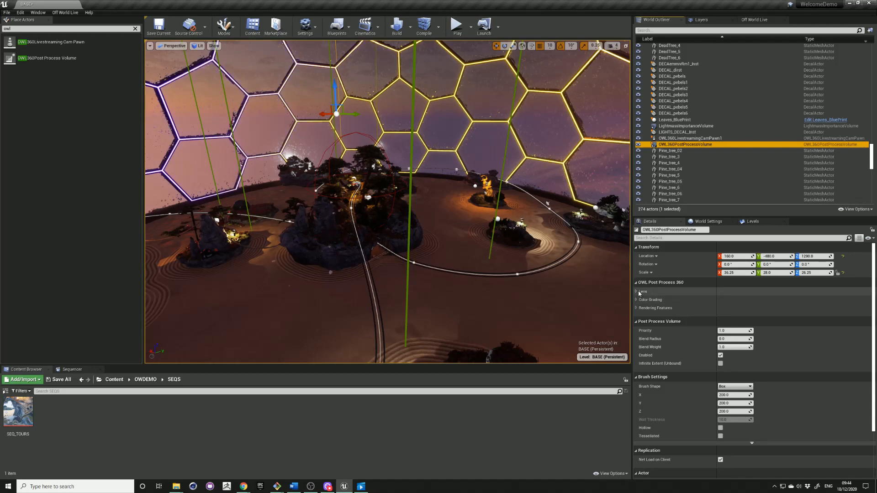
- Expand the volume's Lens, Color Grading and Rendering Features settings under OWL Post Process 360
left_click(642, 291)
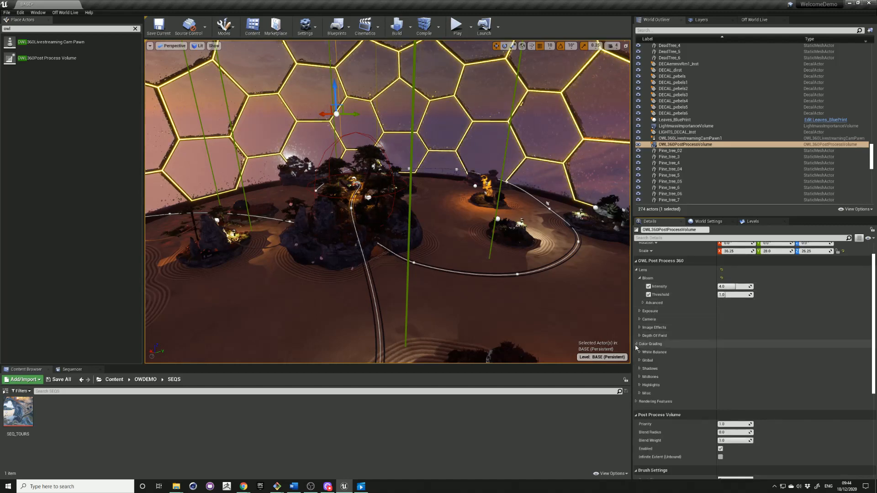
left_click(640, 394)
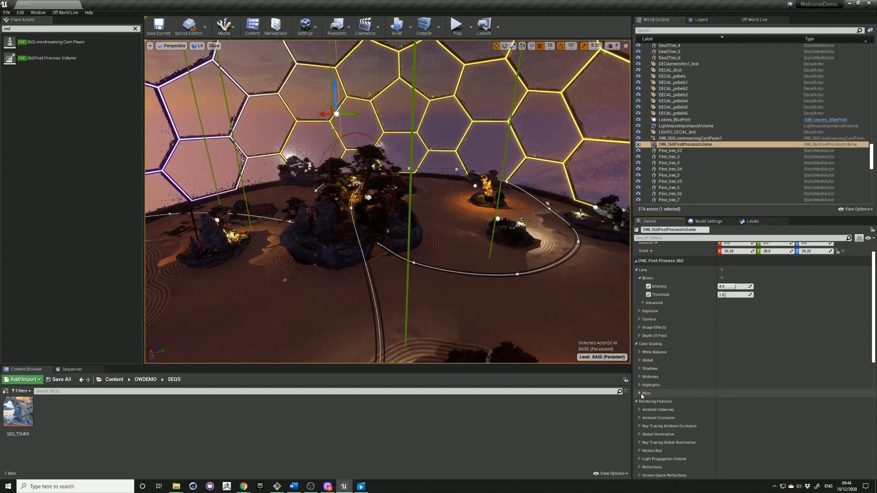